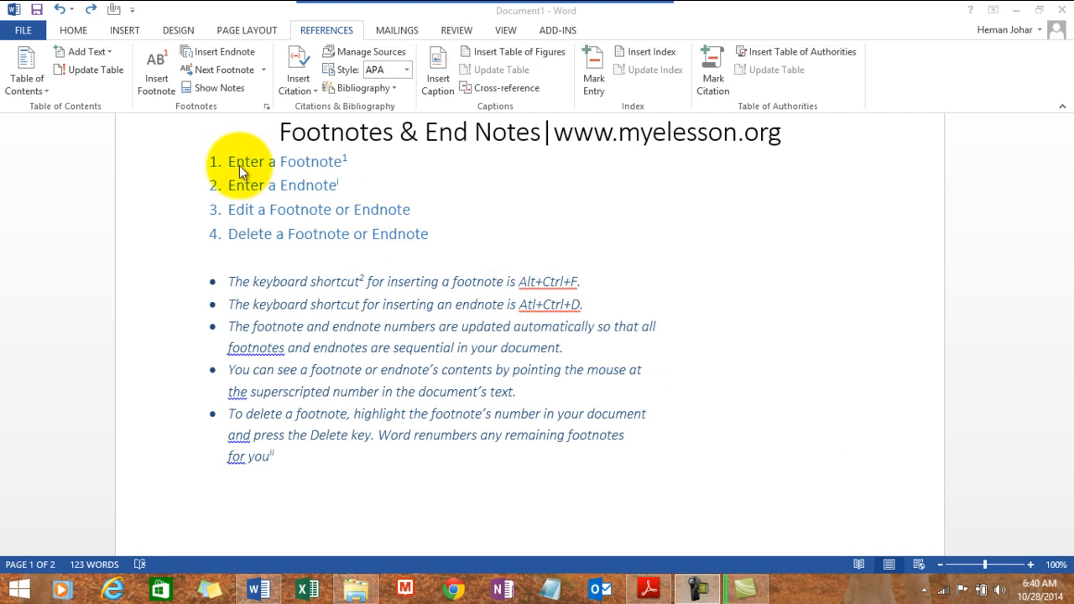
pyautogui.moveTo(333, 178)
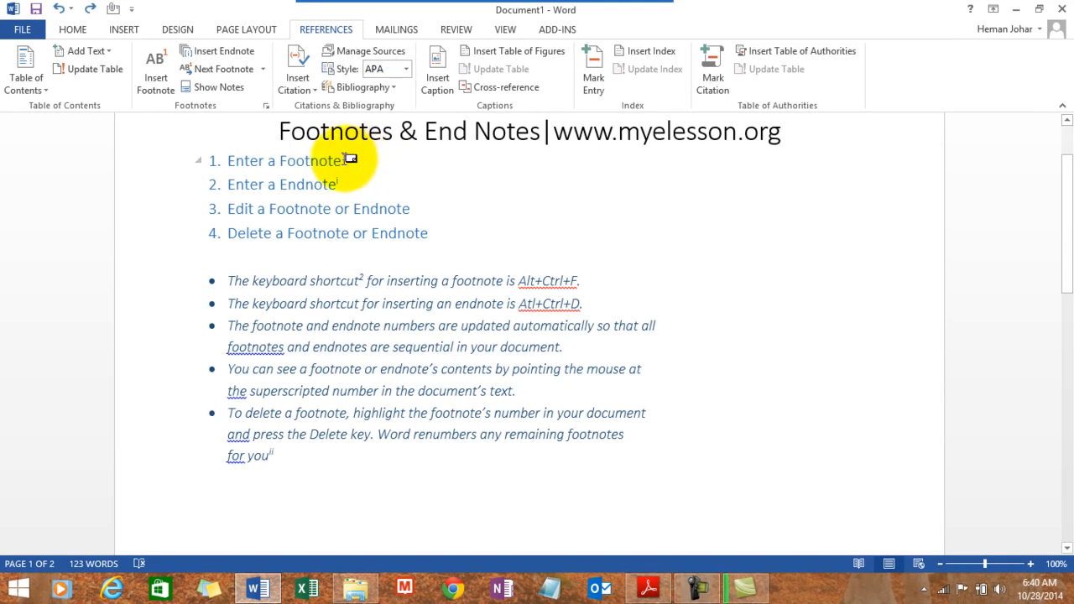
pyautogui.moveTo(335, 161)
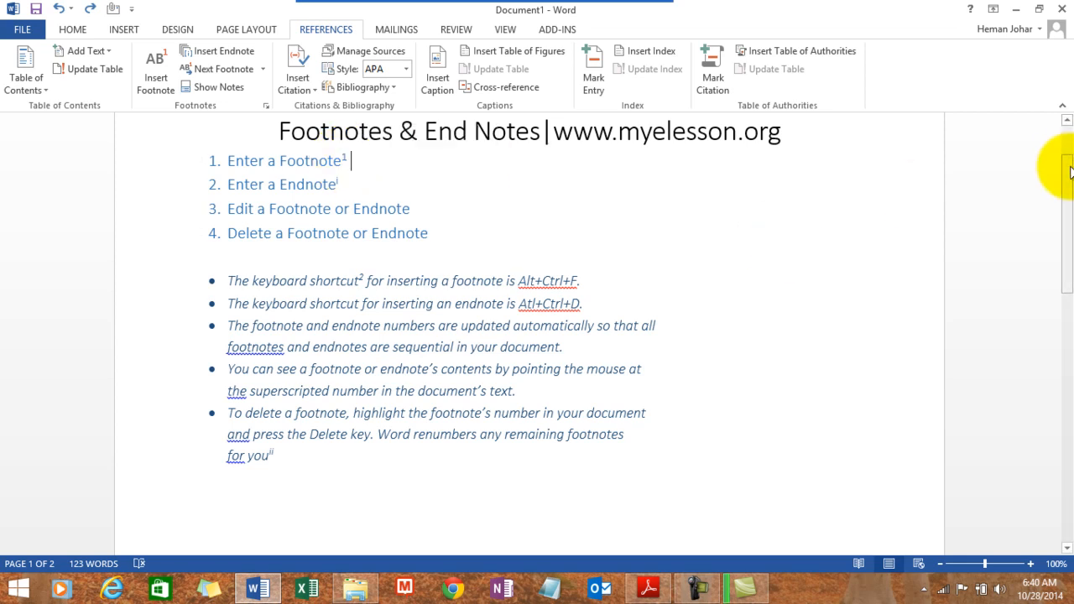
# Place the cursor after 'automatically' in the third bullet and insert a footnote from References.
pyautogui.scroll(-3)
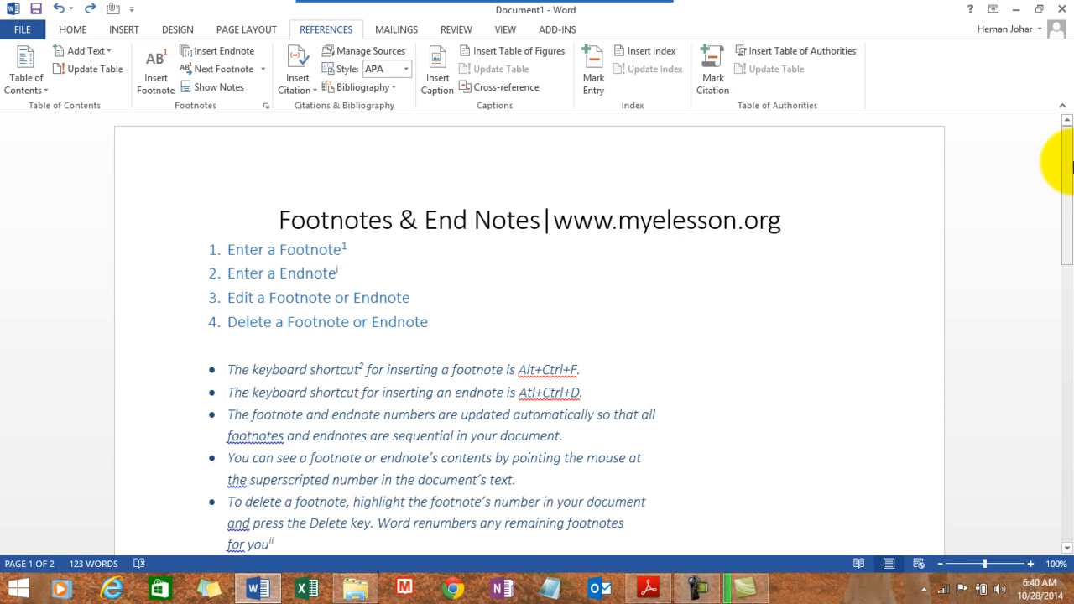
pyautogui.click(351, 249)
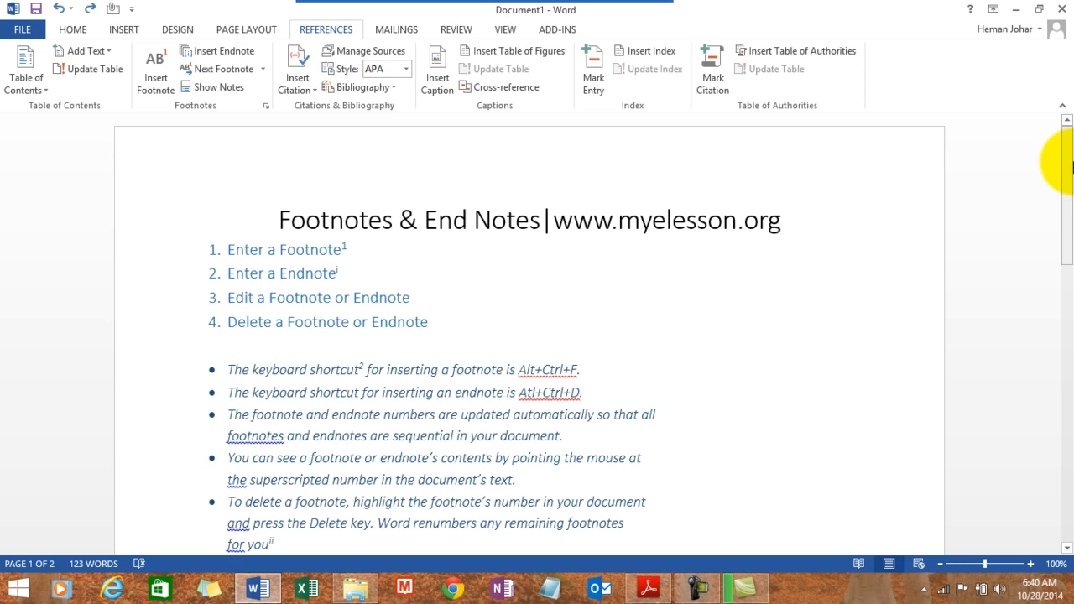
pyautogui.moveTo(1057, 171)
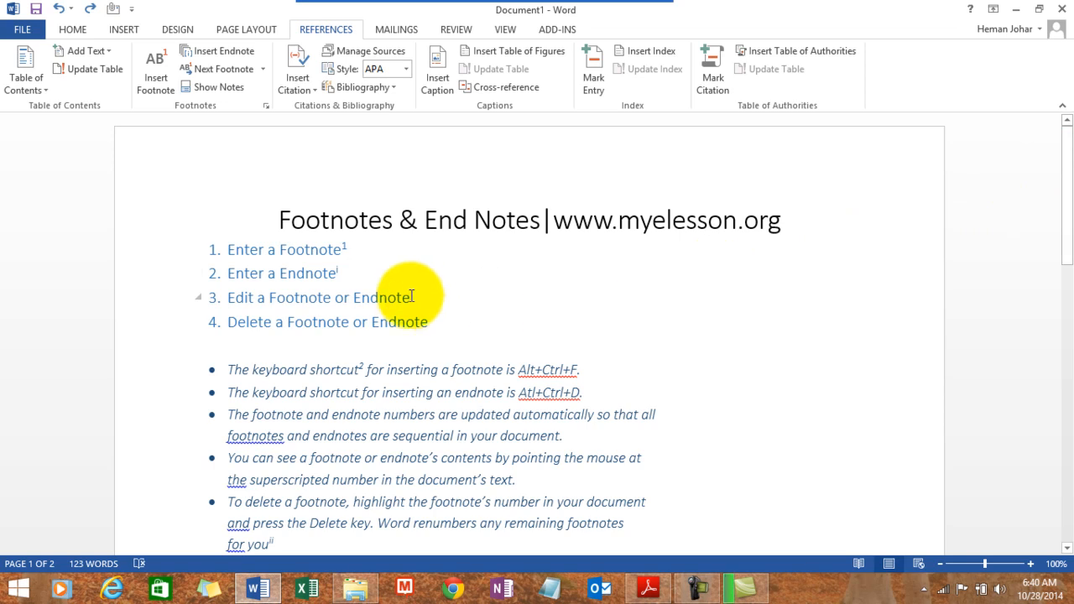
pyautogui.moveTo(339, 270)
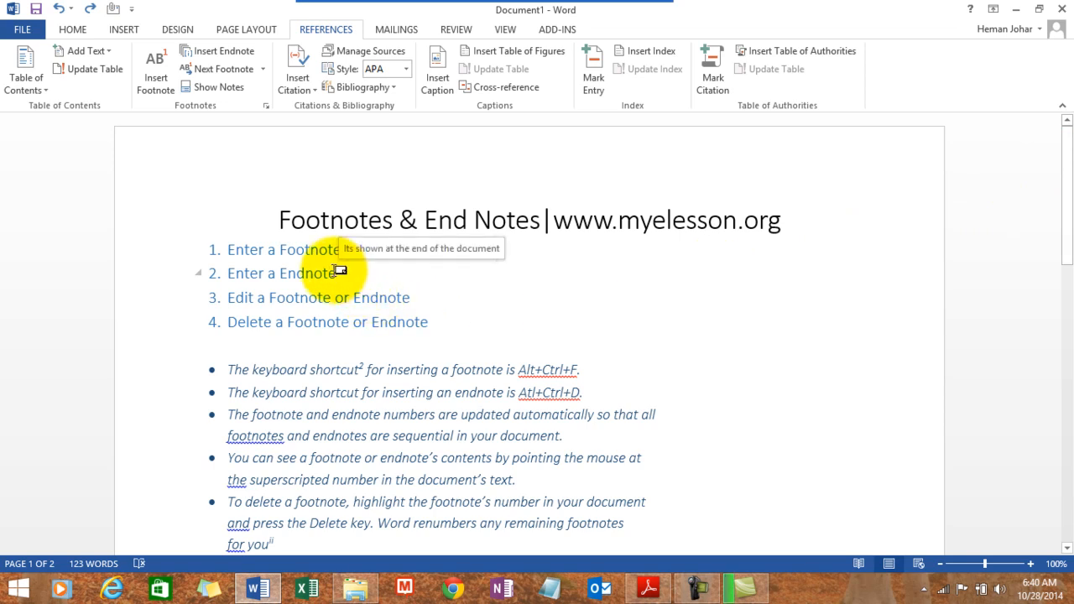
pyautogui.click(154, 69)
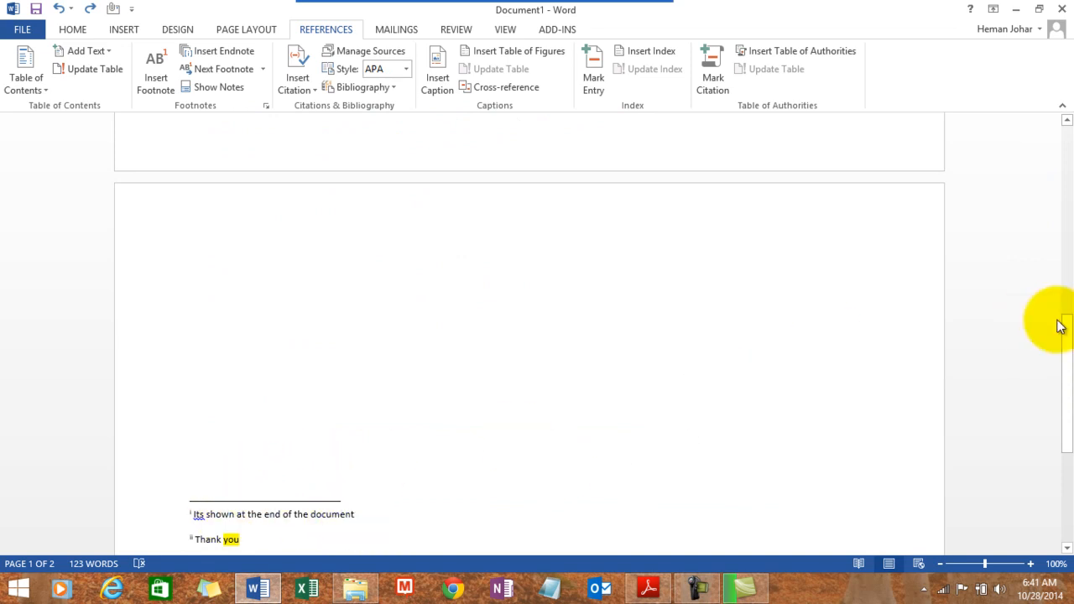
pyautogui.scroll(3)
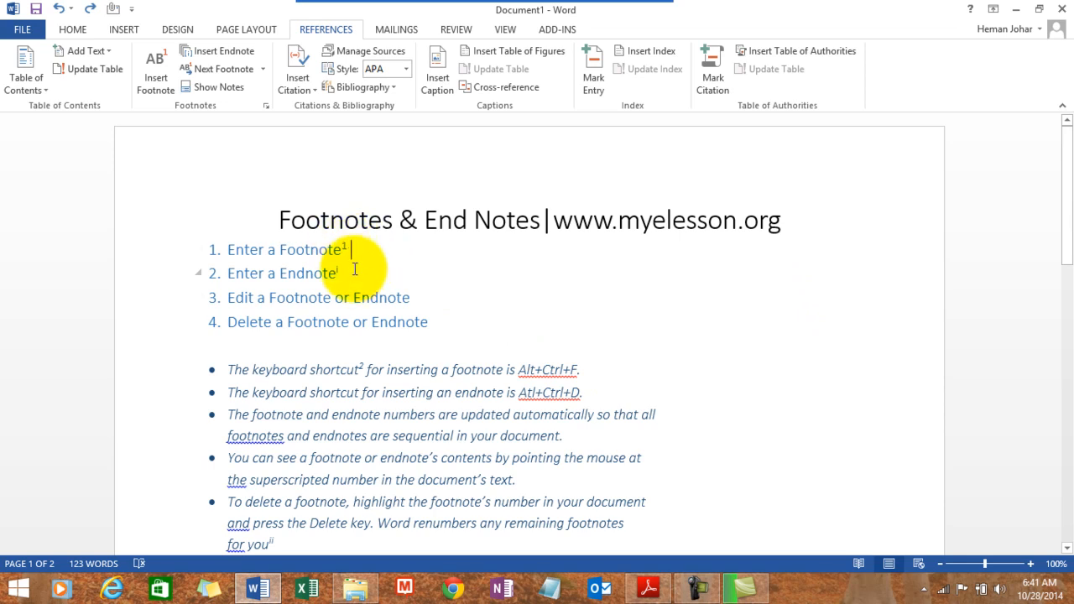
pyautogui.moveTo(351, 282)
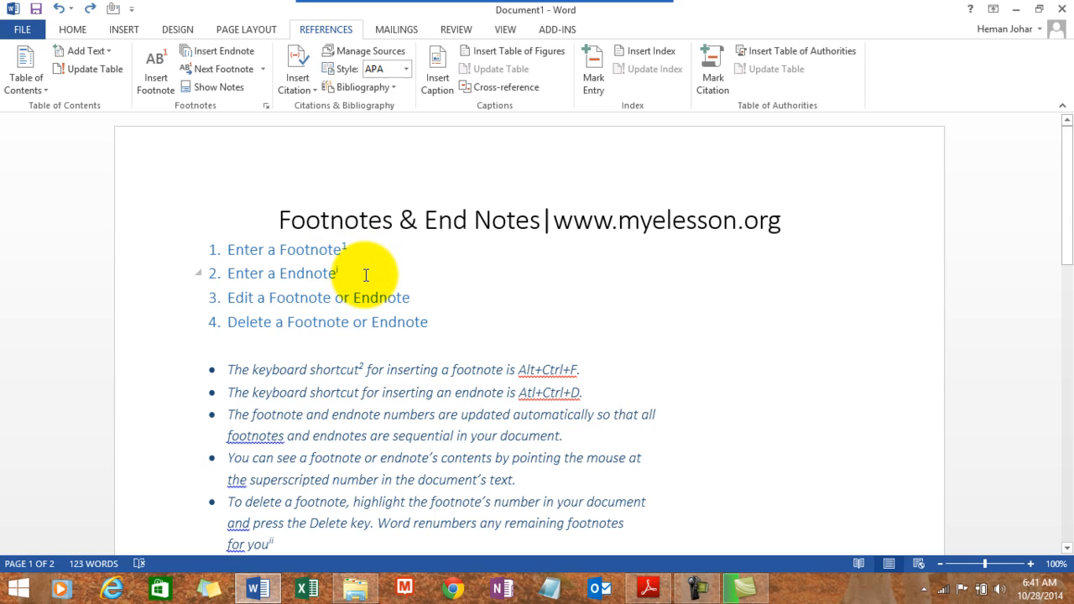
pyautogui.moveTo(377, 306)
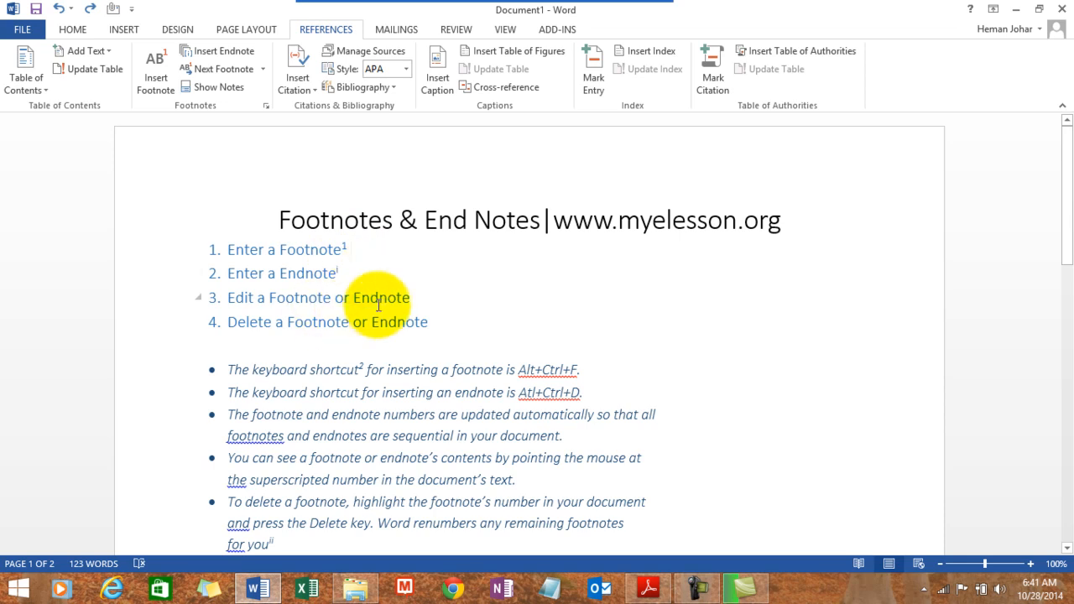
pyautogui.click(351, 249)
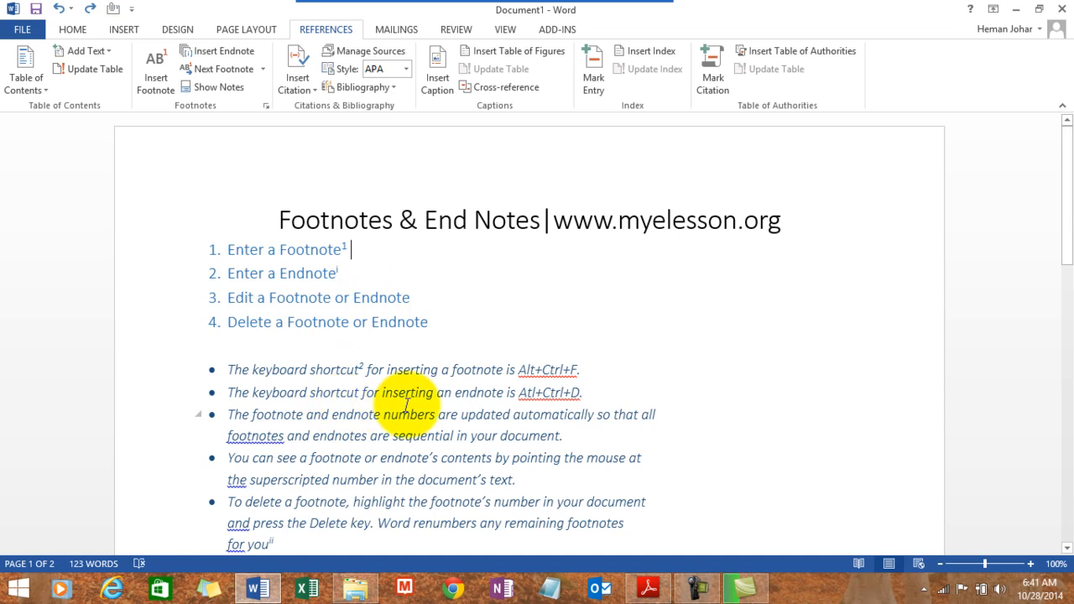
pyautogui.moveTo(279, 436)
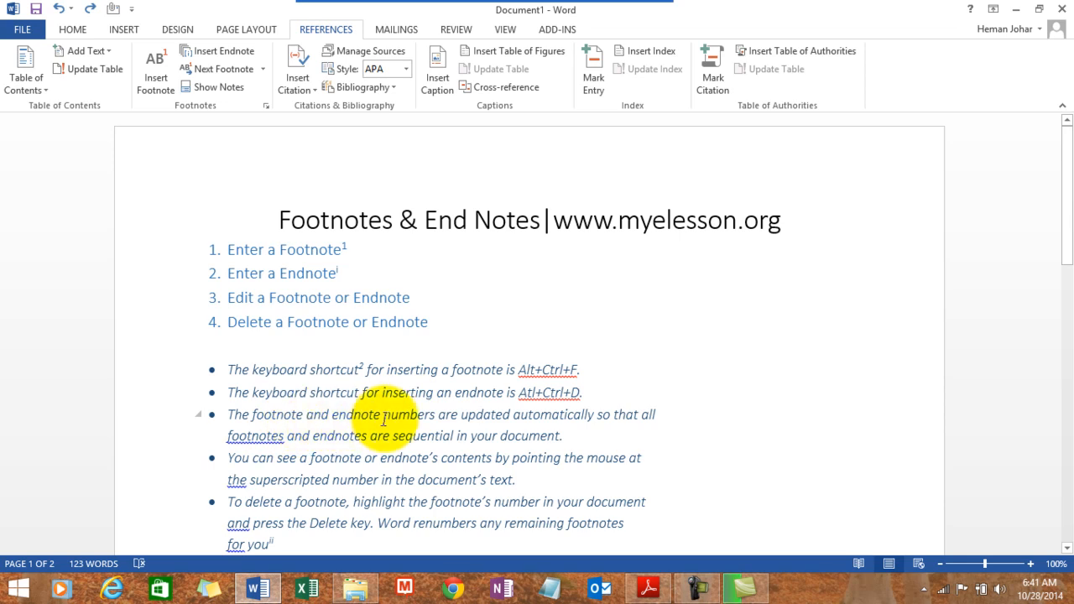
pyautogui.moveTo(574, 411)
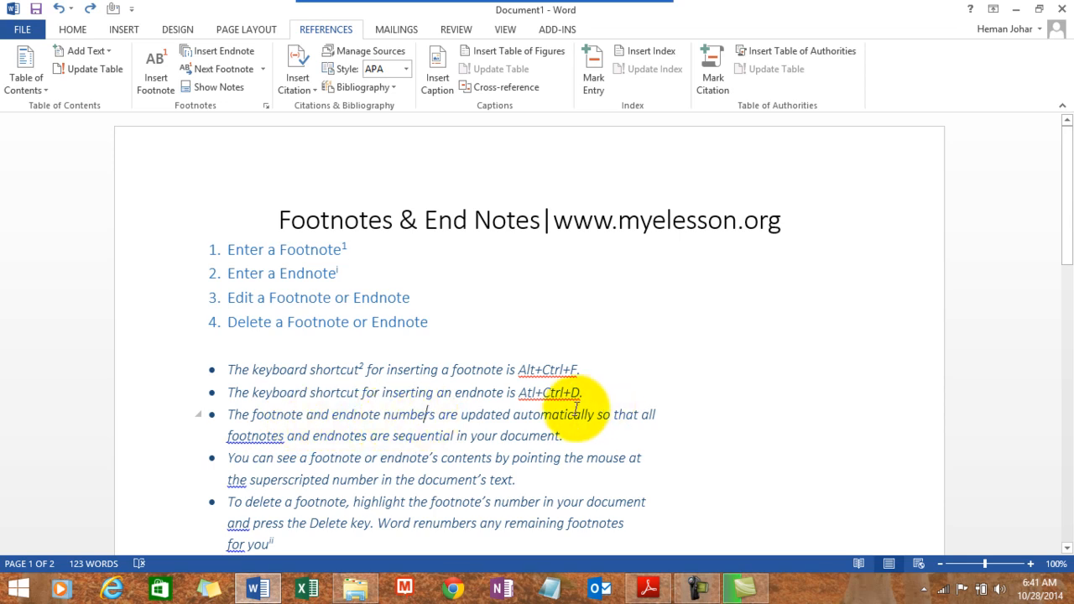
pyautogui.moveTo(590, 414)
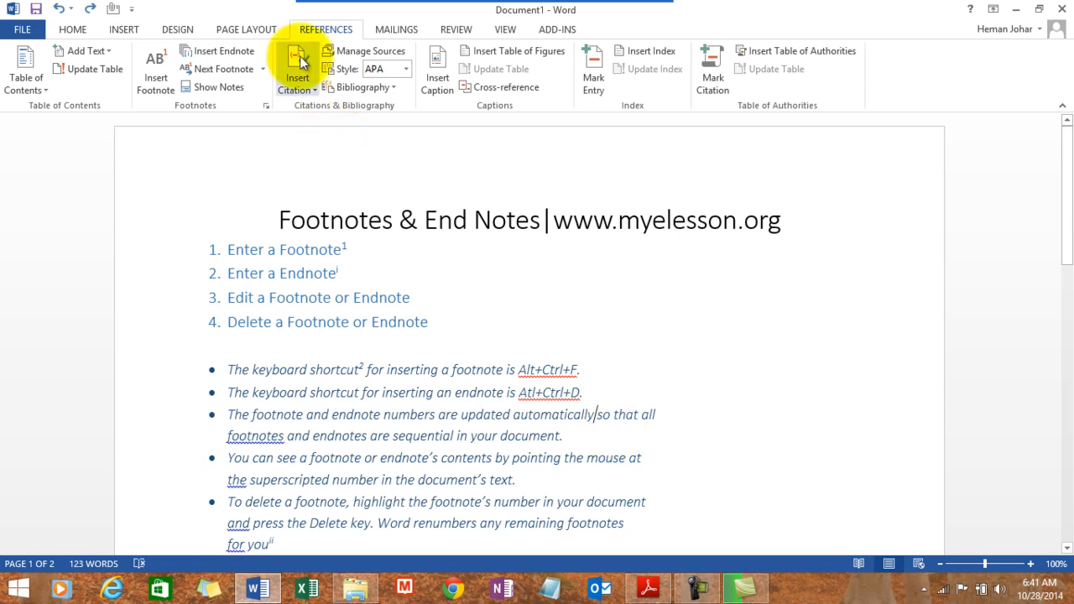
pyautogui.moveTo(134, 91)
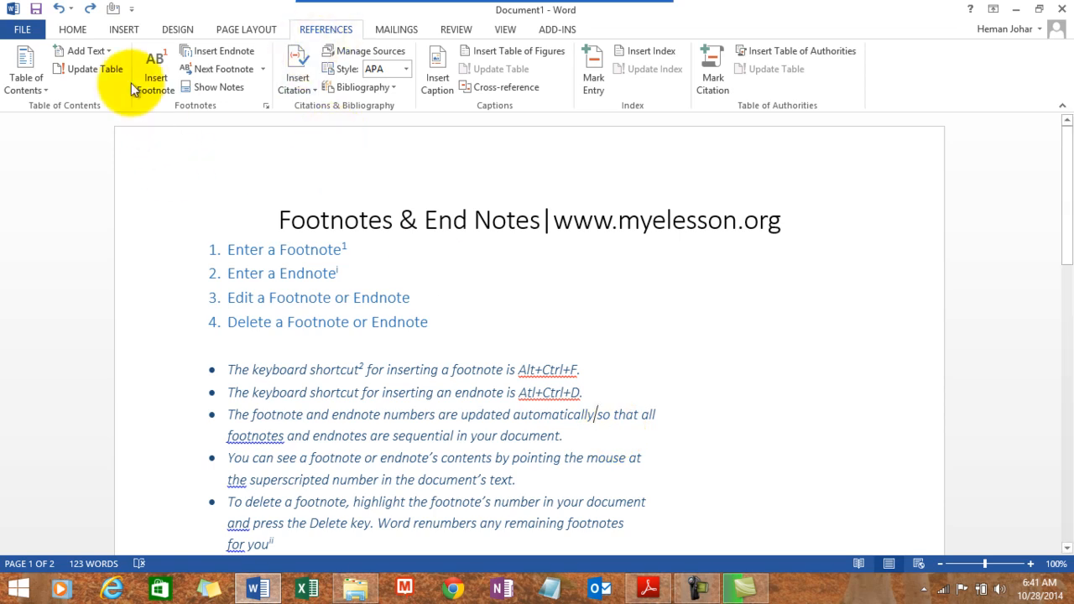
pyautogui.moveTo(154, 76)
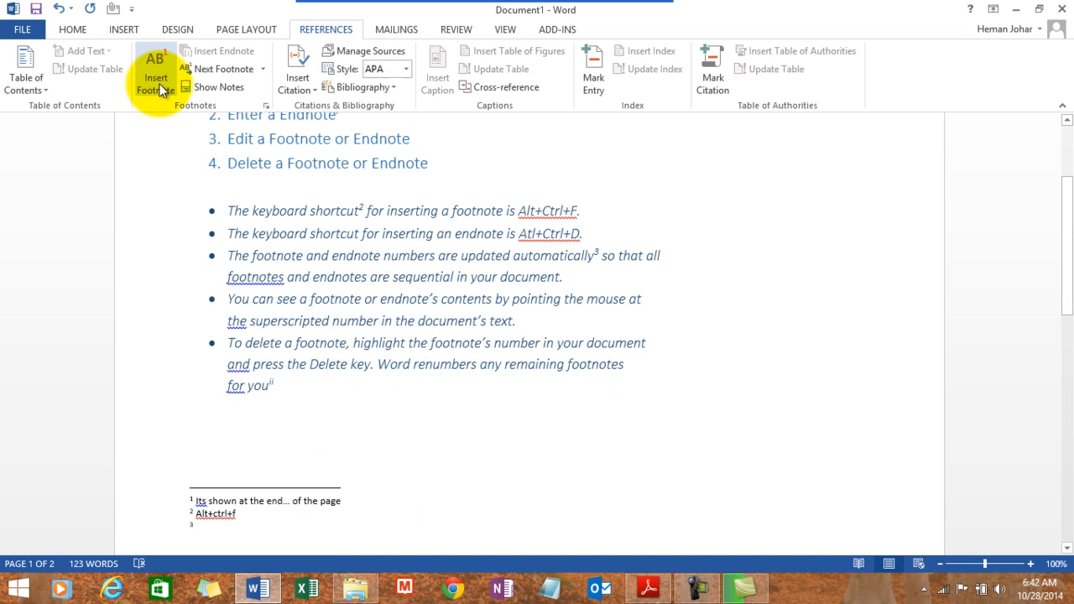
pyautogui.moveTo(259, 506)
pyautogui.write('Automatic is eas')
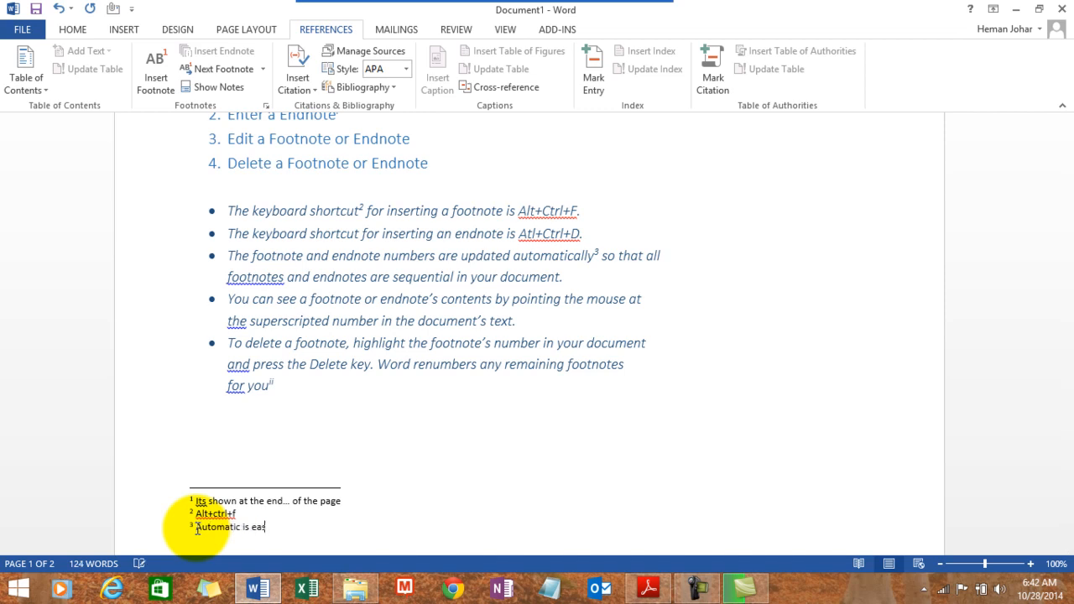
# Finish the third footnote text so it reads 'Automatic is easy'.
pyautogui.write('y')
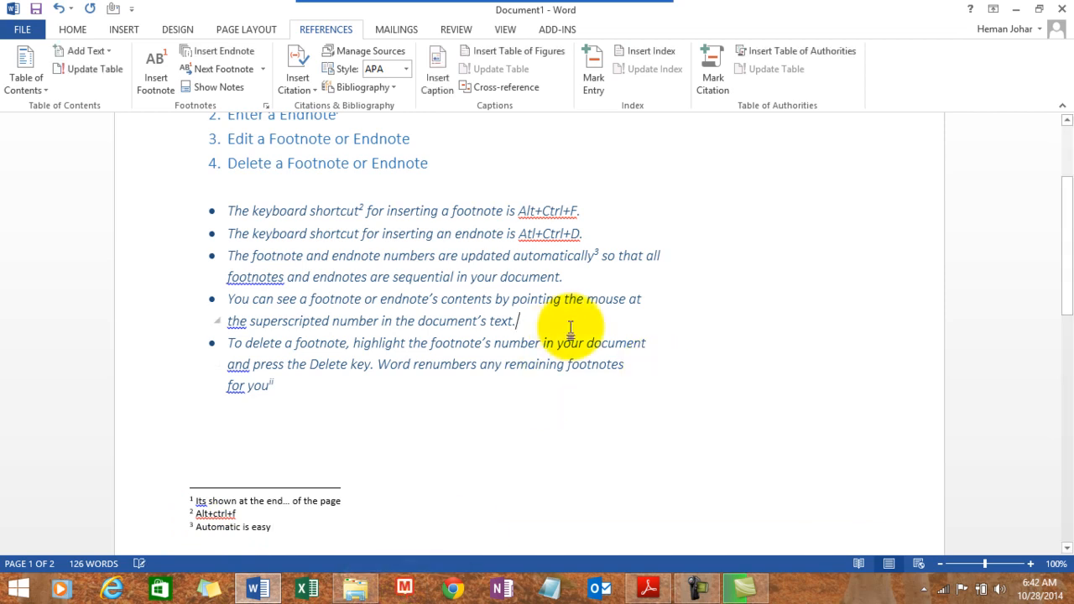
pyautogui.moveTo(798, 315)
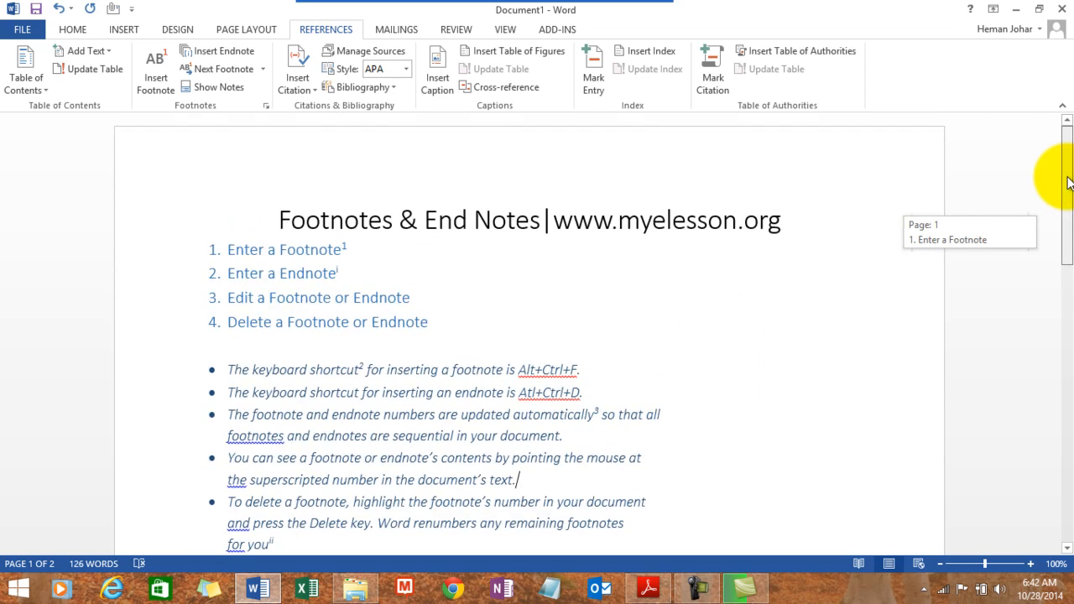
pyautogui.moveTo(1067, 185)
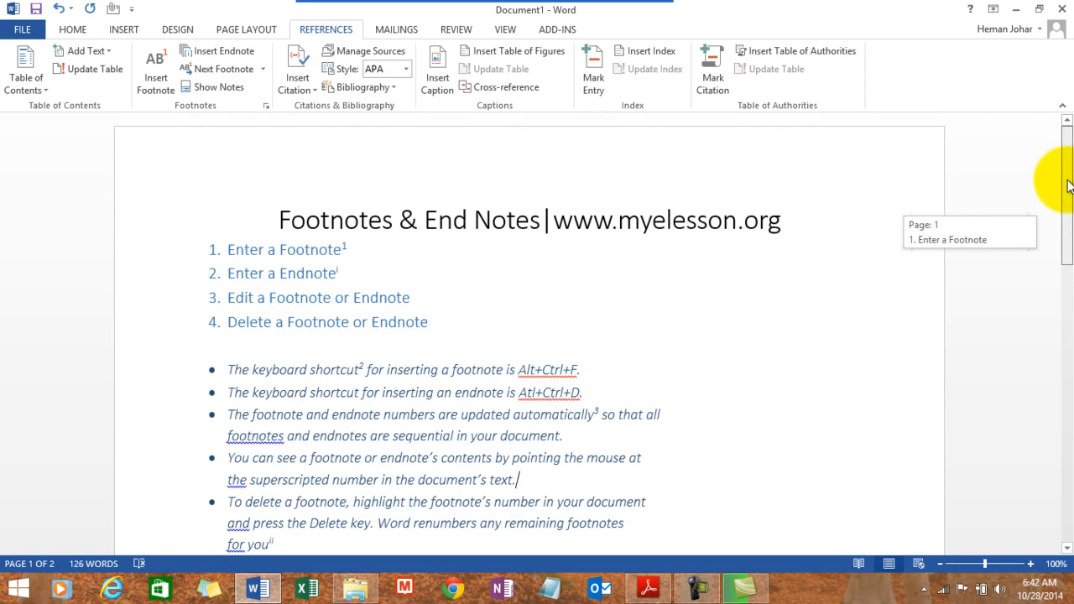
pyautogui.scroll(-3)
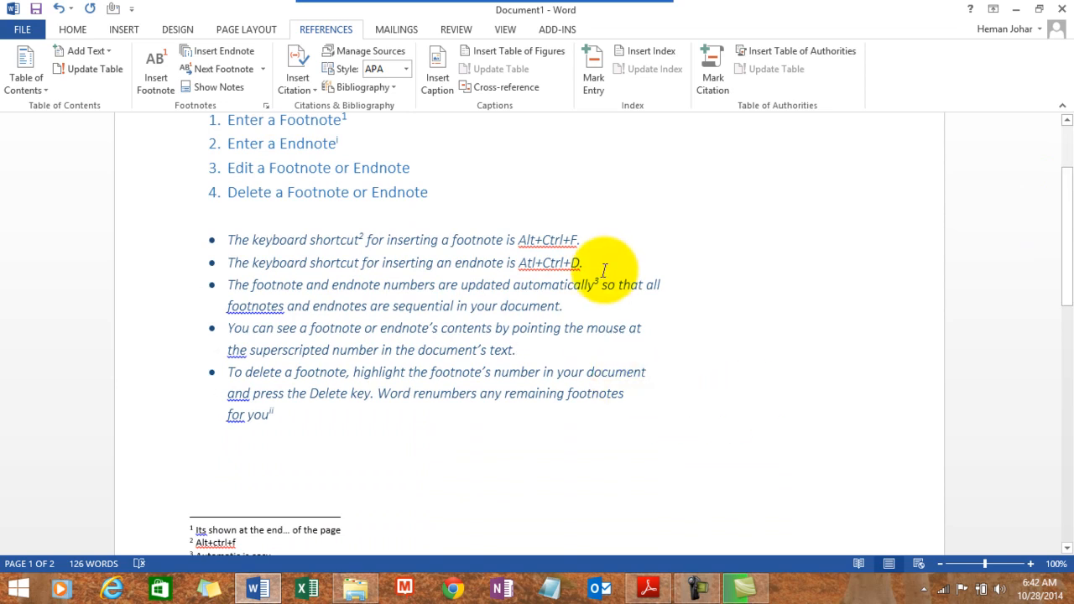
pyautogui.moveTo(596, 285)
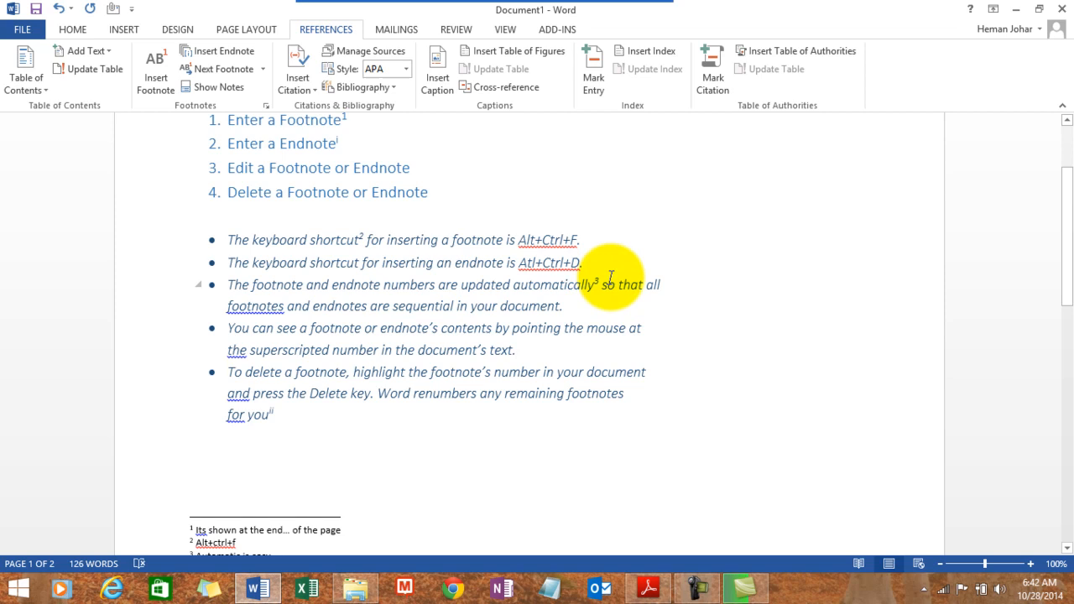
pyautogui.moveTo(603, 283)
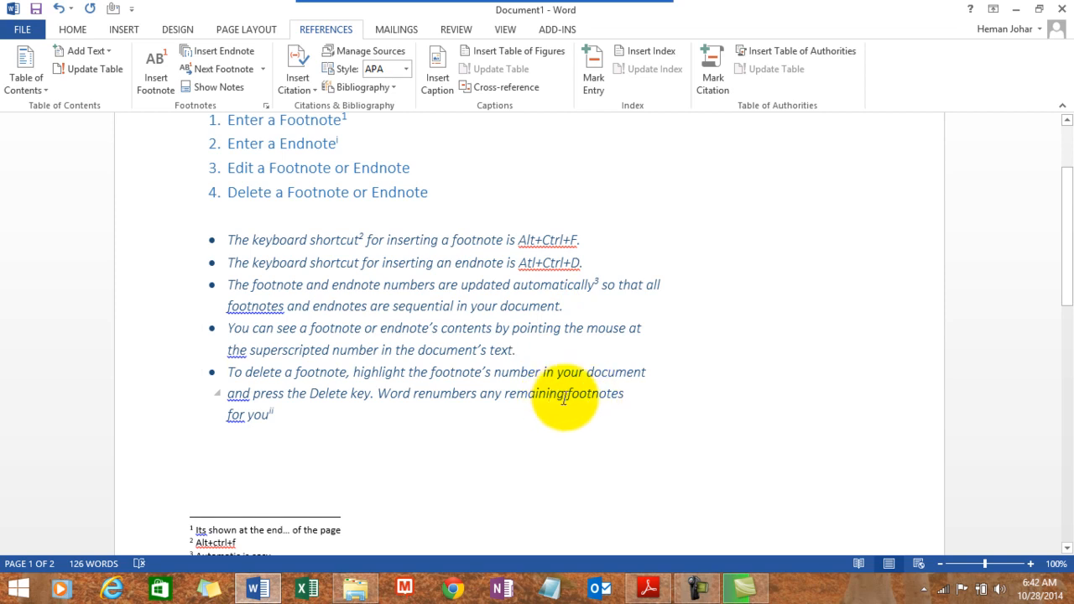
pyautogui.moveTo(222, 68)
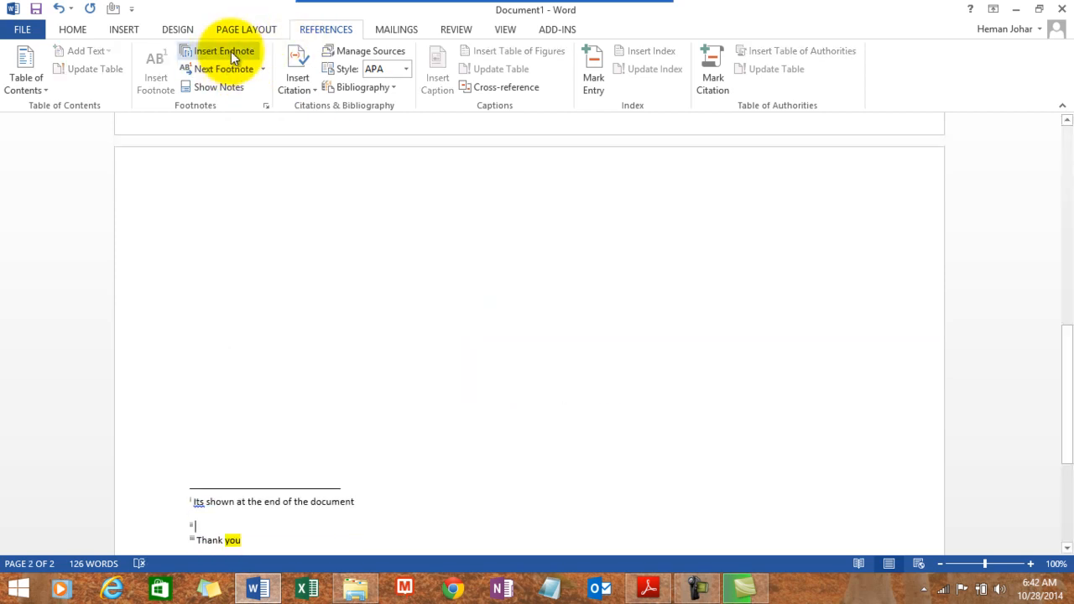
# Enter 'All is well that ends well' as the new endnote text and return to the page.
pyautogui.write('all')
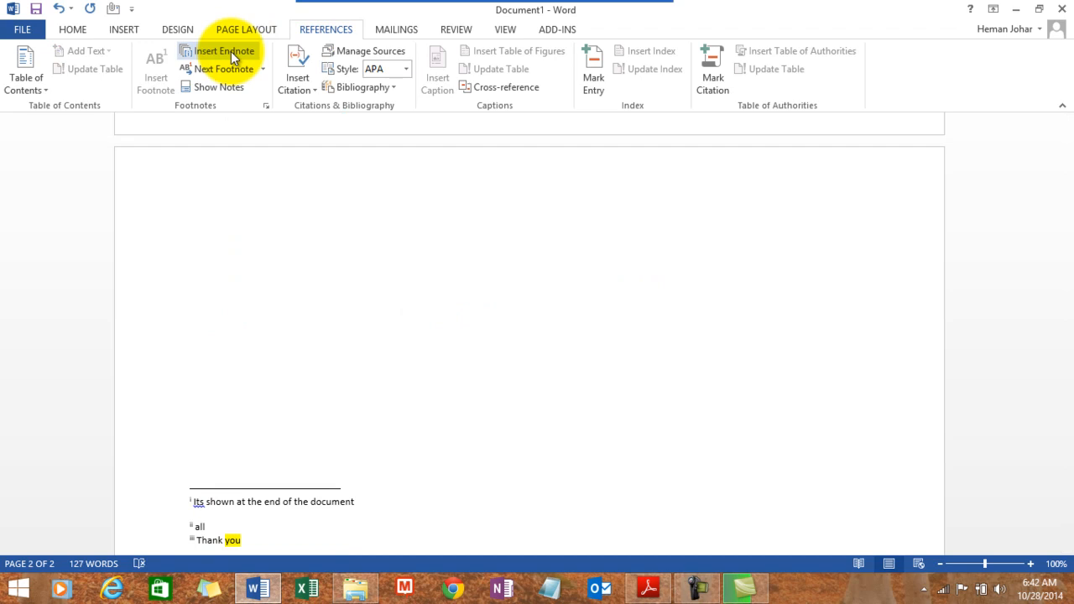
pyautogui.write('All is well')
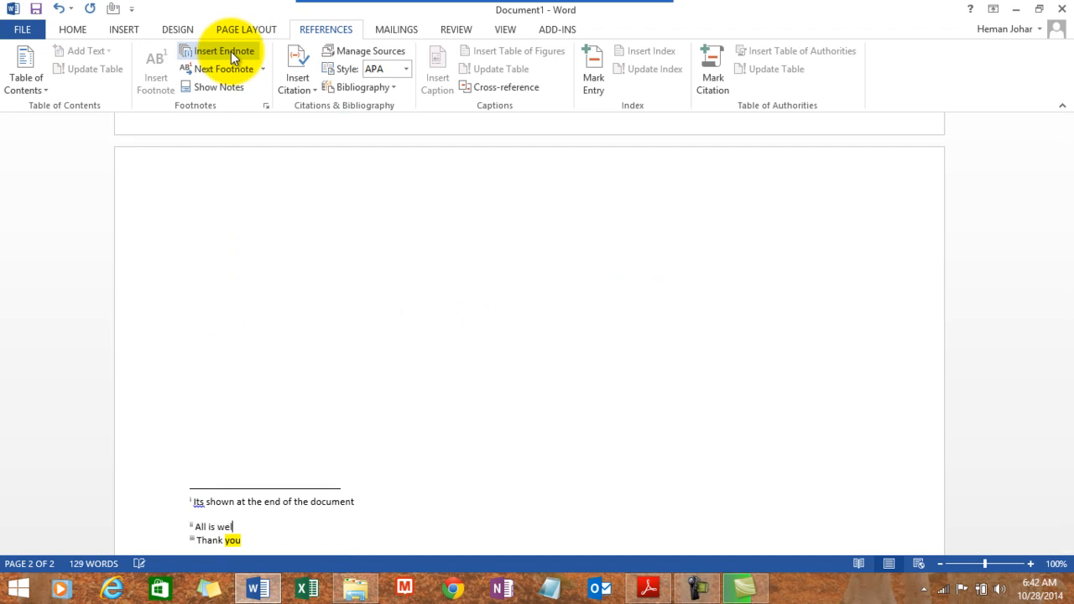
pyautogui.write('that')
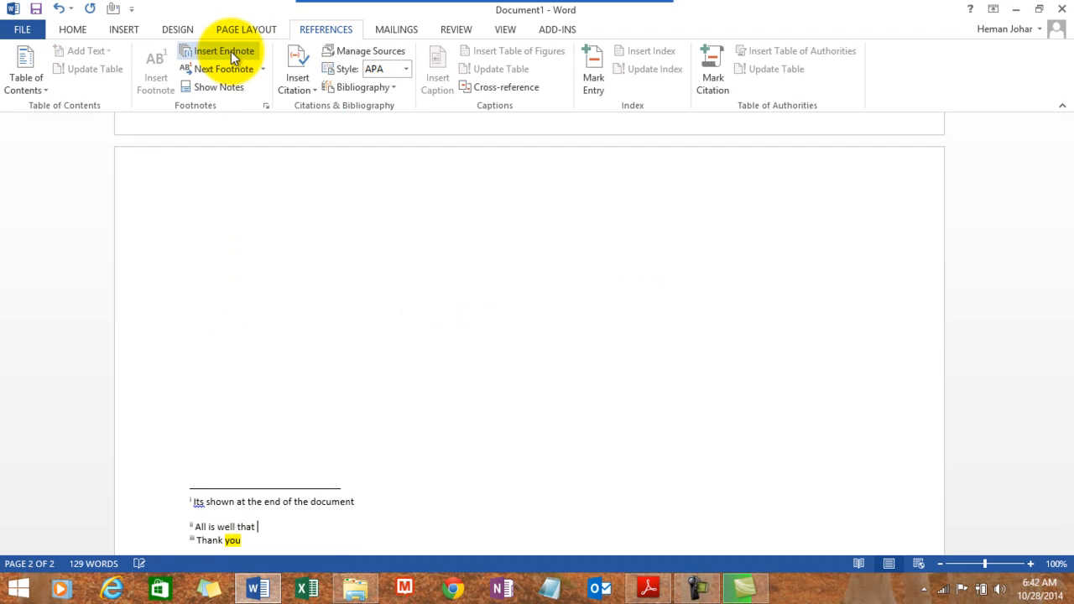
pyautogui.write('ends')
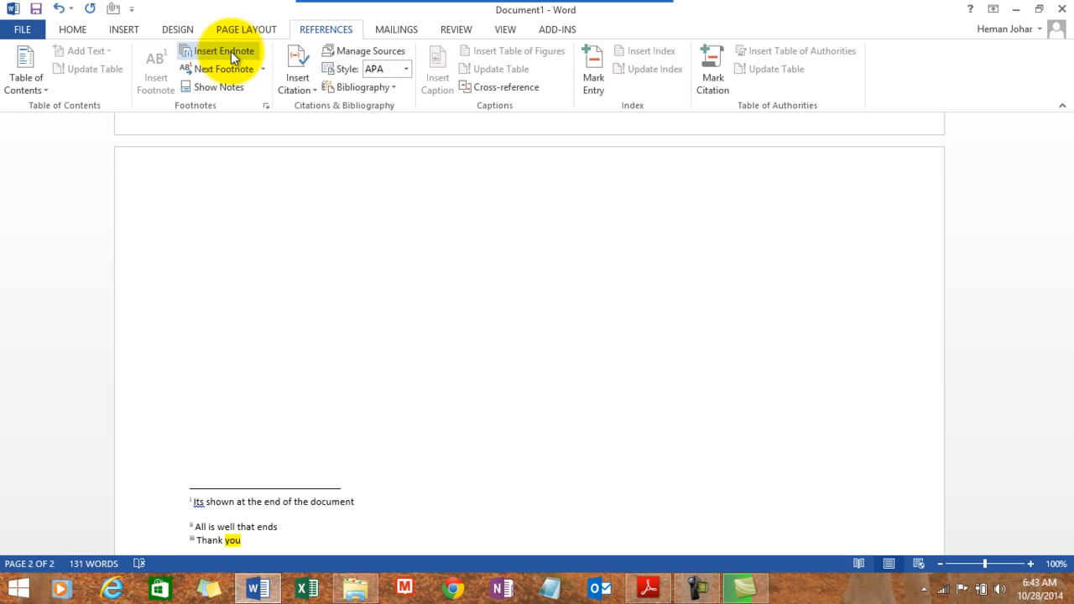
pyautogui.write('well')
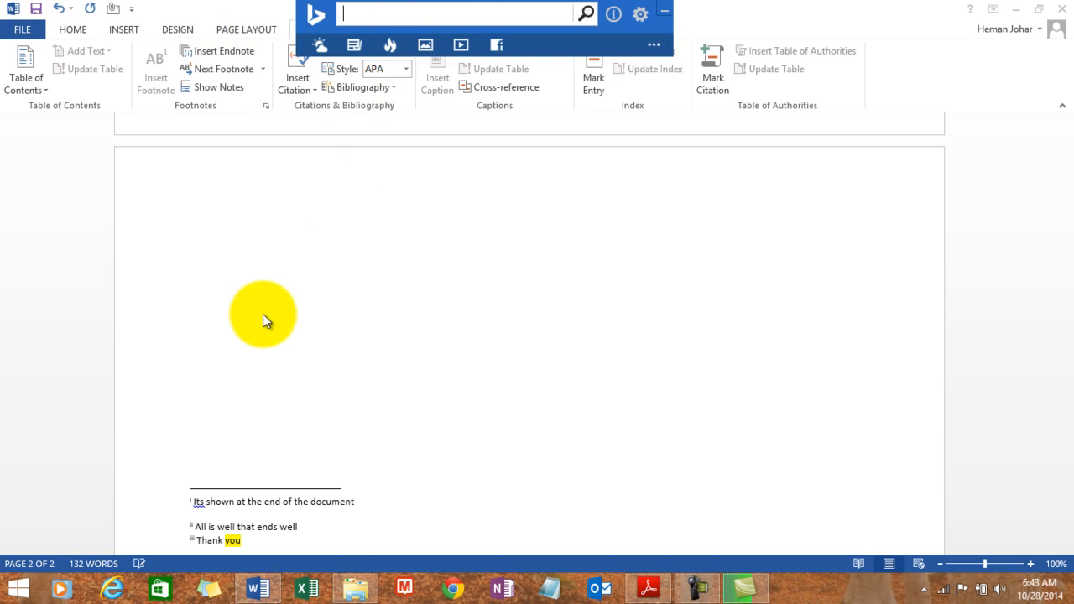
pyautogui.click(263, 319)
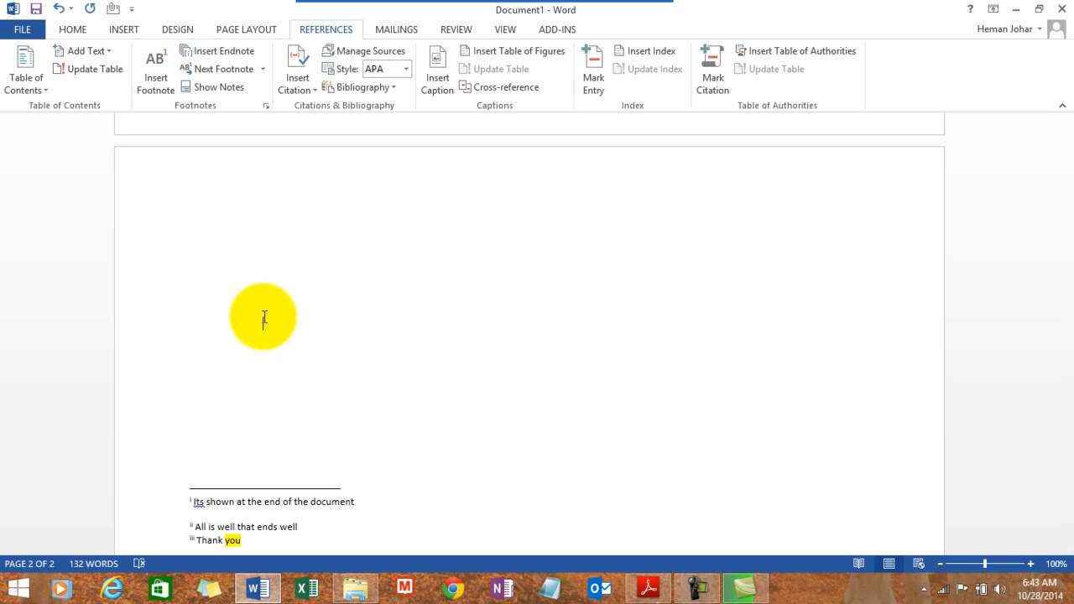
# Scroll up to the 'Delete a Footnote or Endnote' section on page 1.
pyautogui.scroll(3)
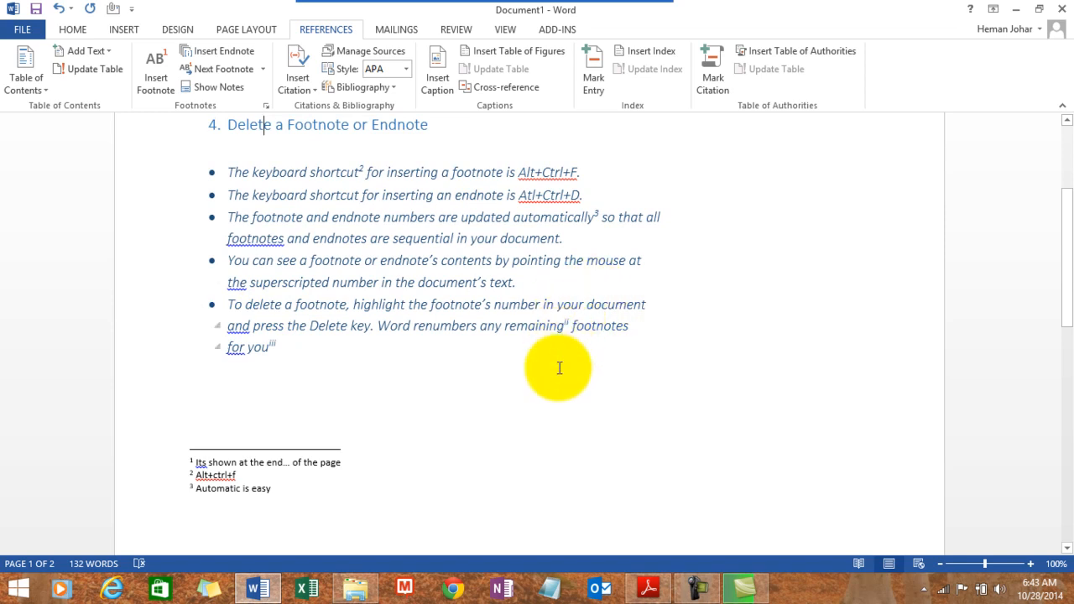
pyautogui.moveTo(572, 327)
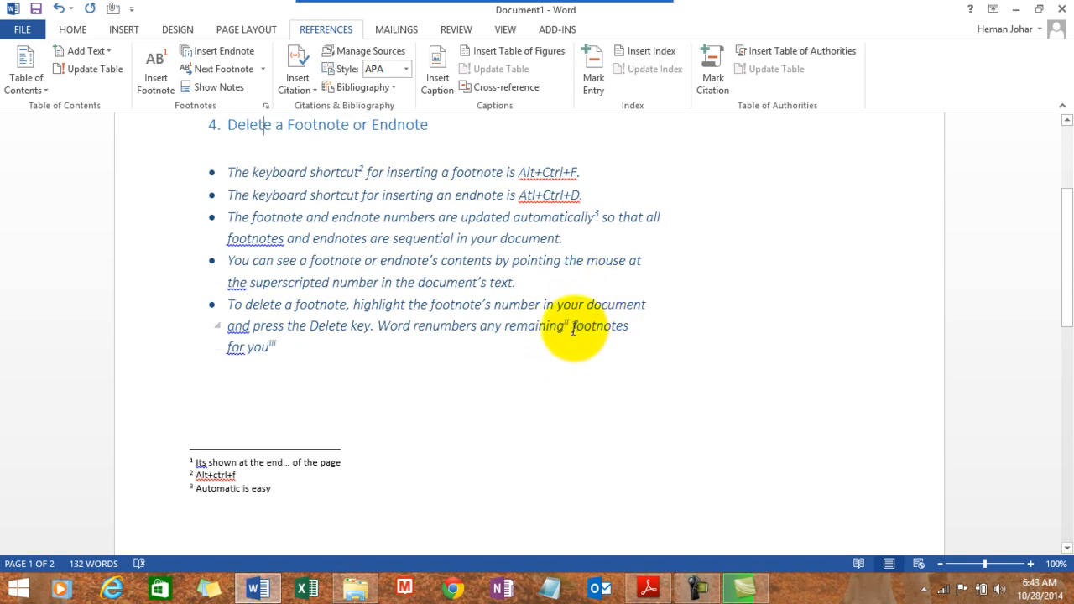
pyautogui.moveTo(569, 326)
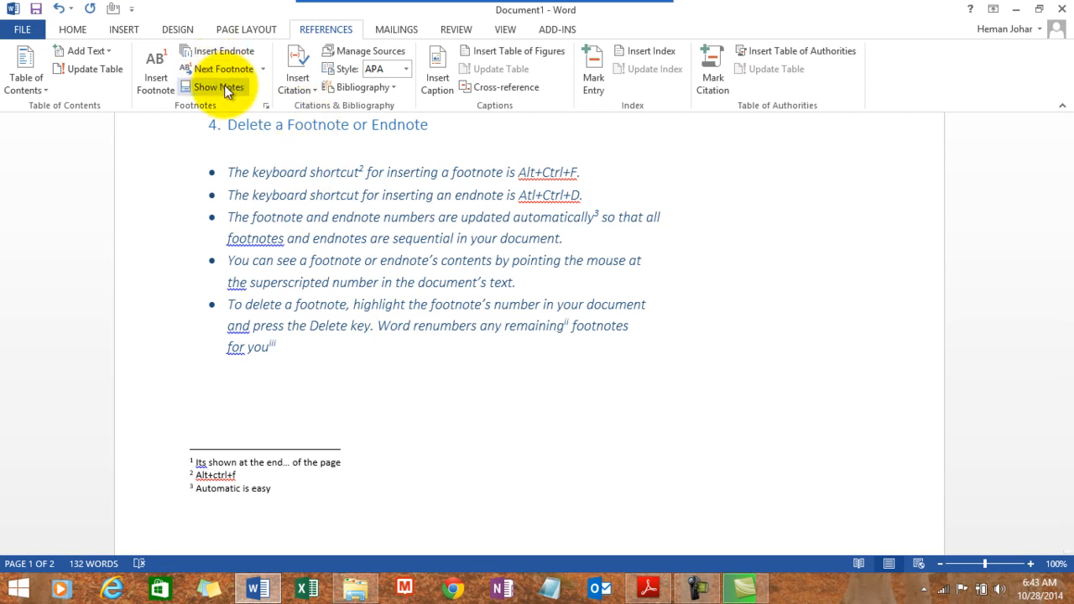
pyautogui.moveTo(221, 87)
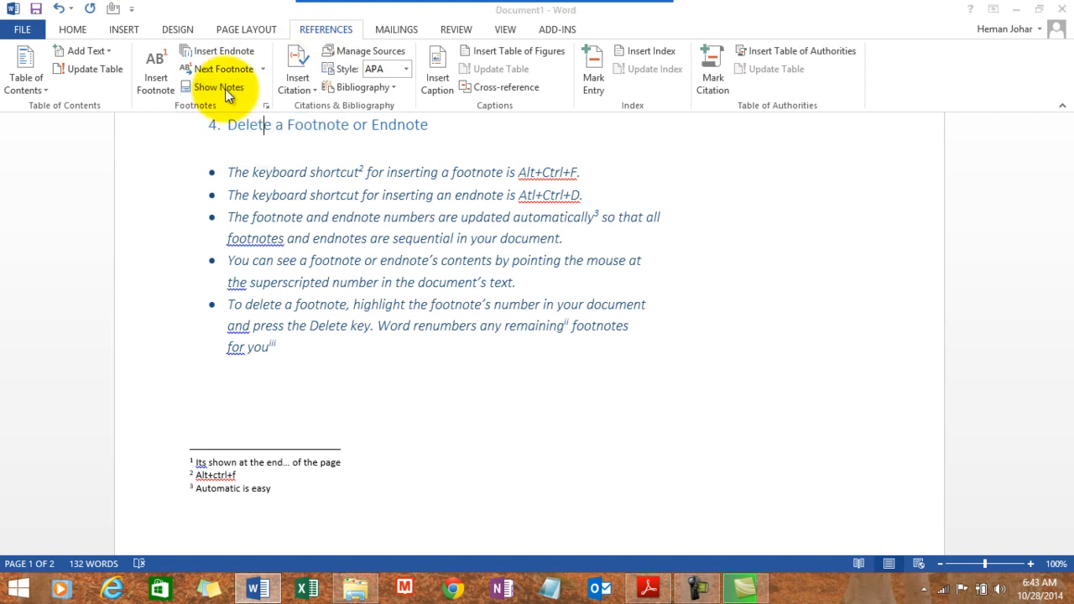
# Use Show Notes to view the endnote area, then switch back to the footnote area.
pyautogui.click(218, 87)
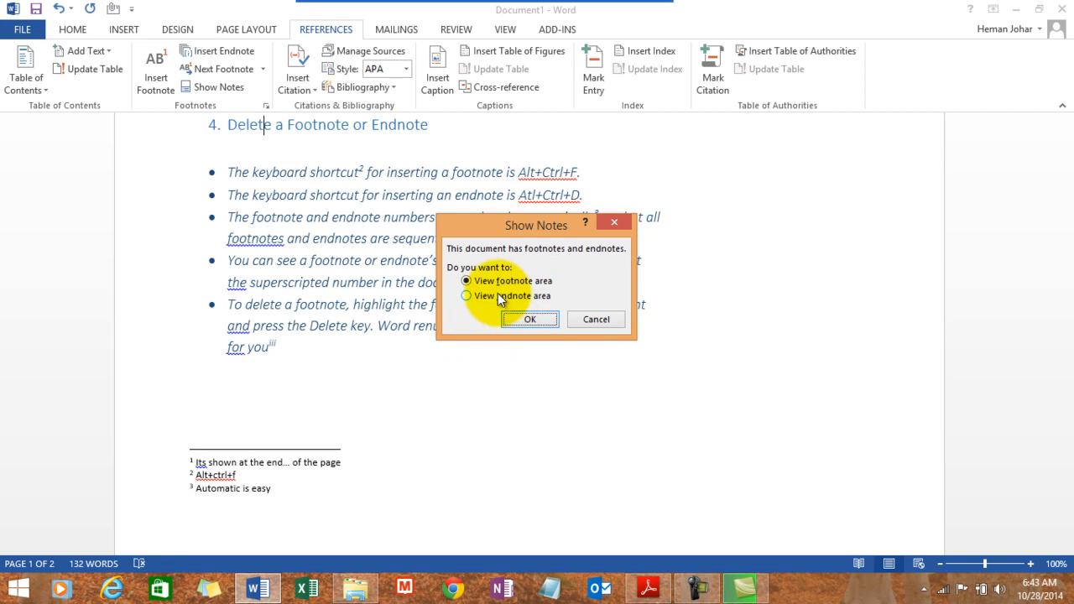
pyautogui.click(466, 296)
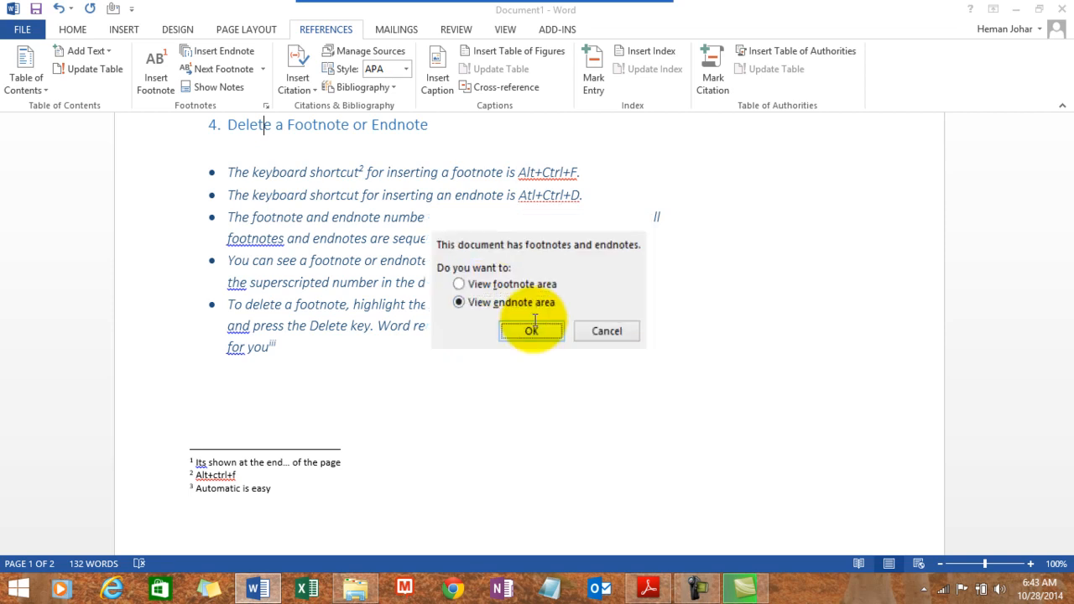
pyautogui.click(530, 328)
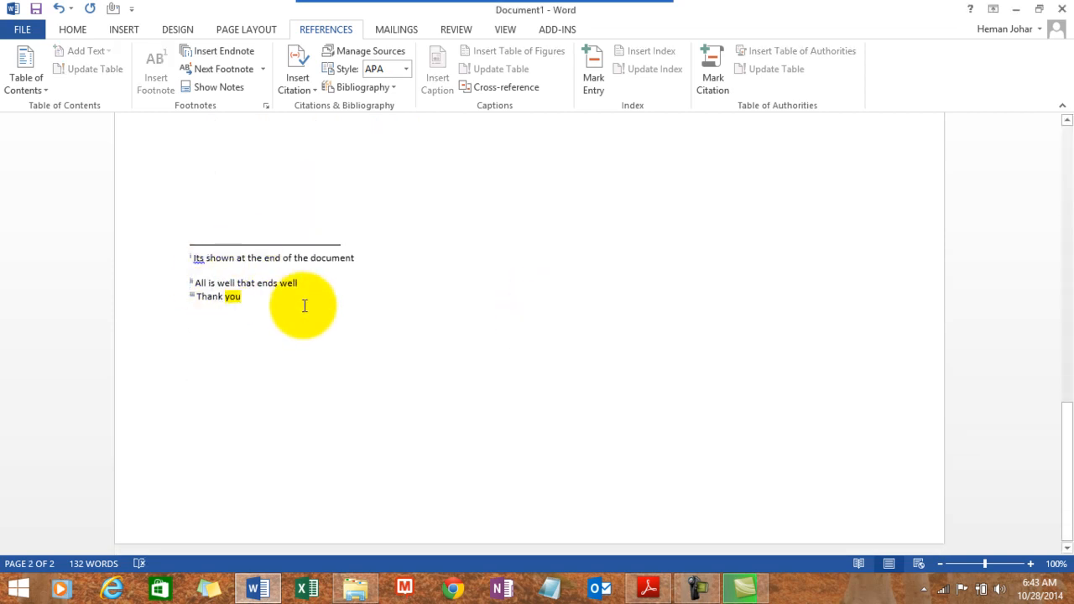
pyautogui.click(219, 87)
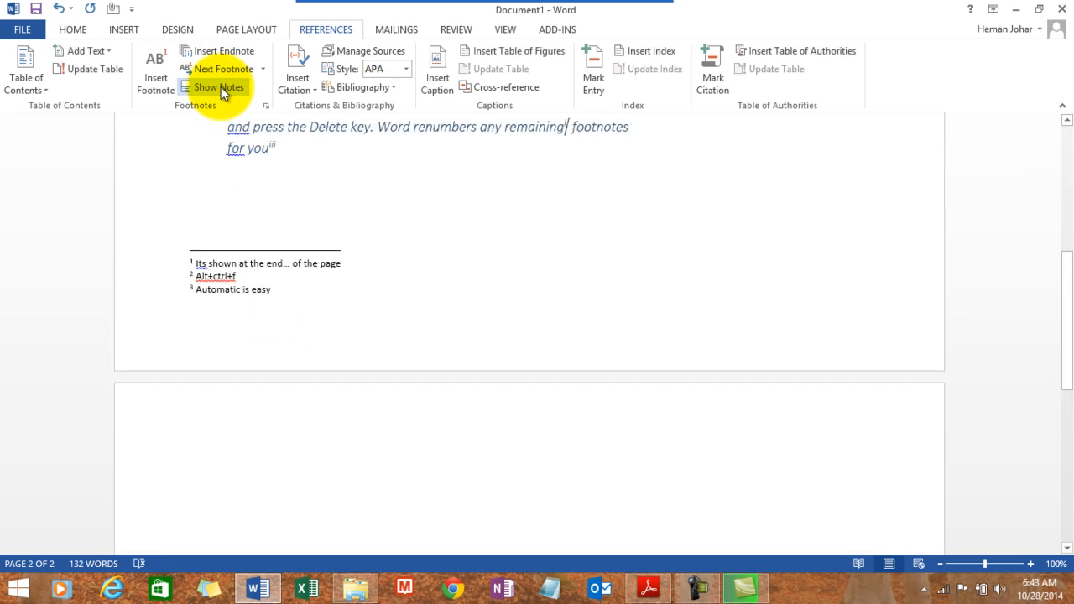
pyautogui.click(218, 88)
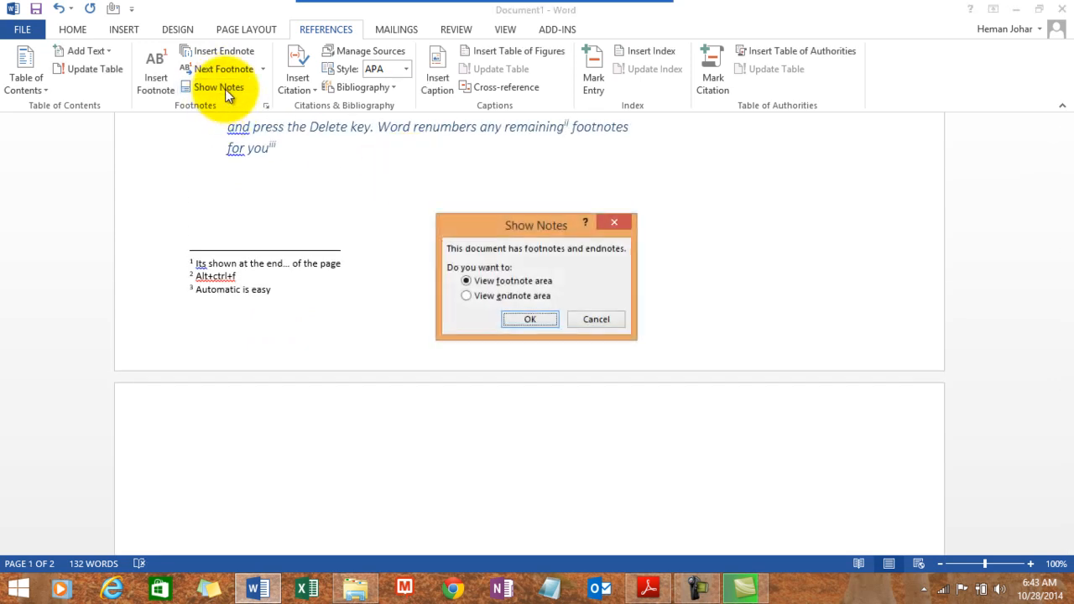
pyautogui.moveTo(506, 295)
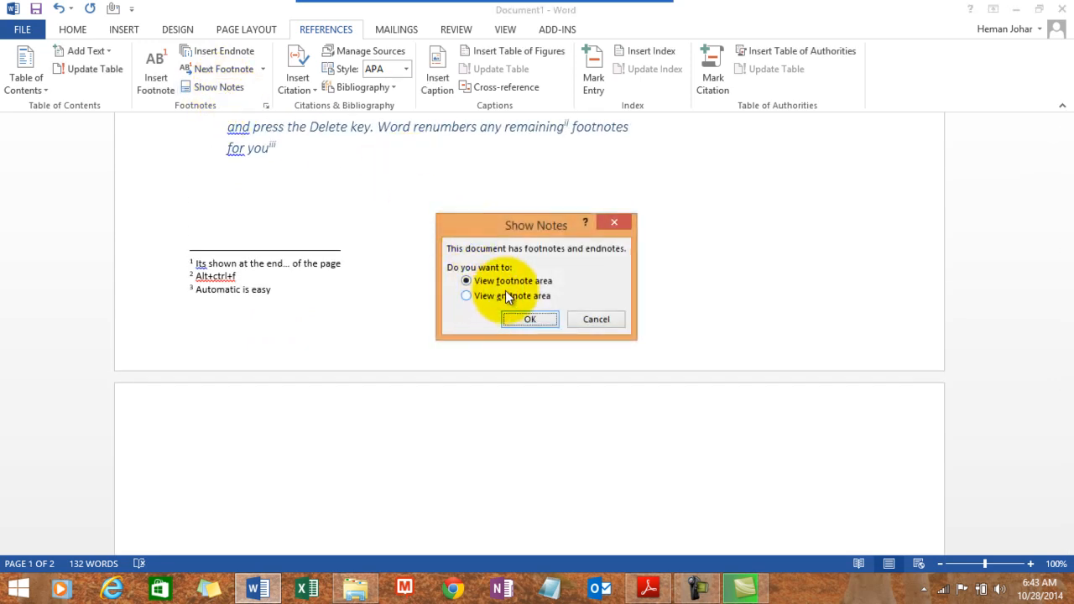
pyautogui.click(530, 319)
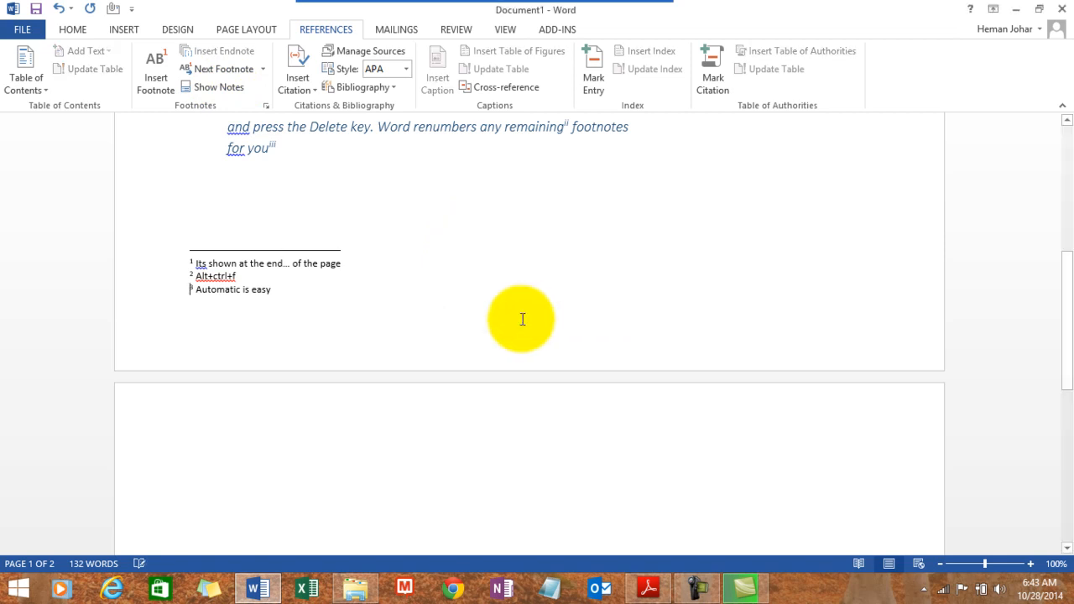
pyautogui.moveTo(371, 302)
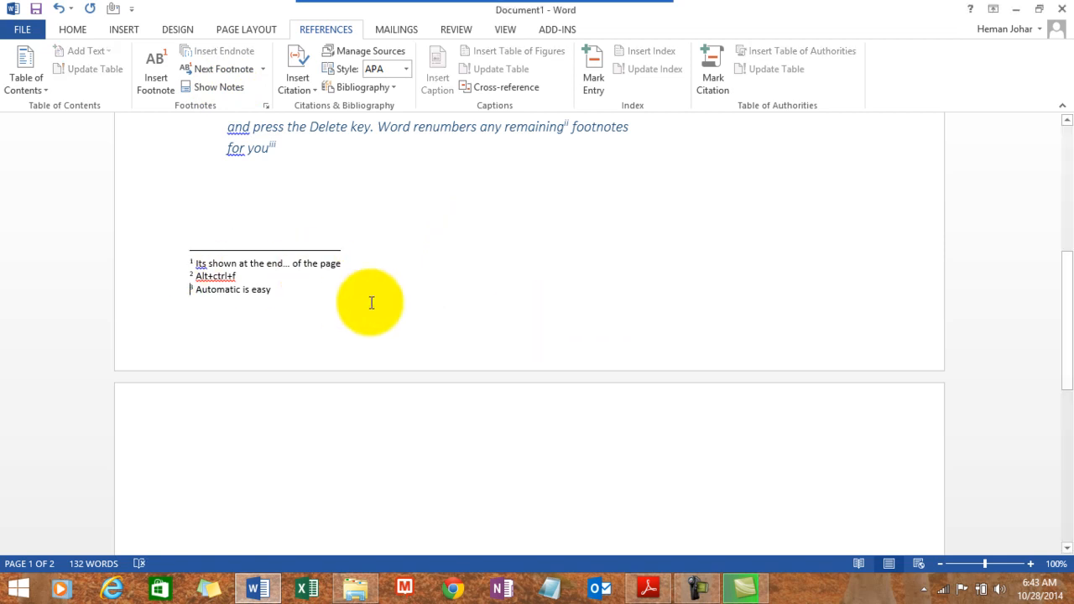
pyautogui.moveTo(332, 326)
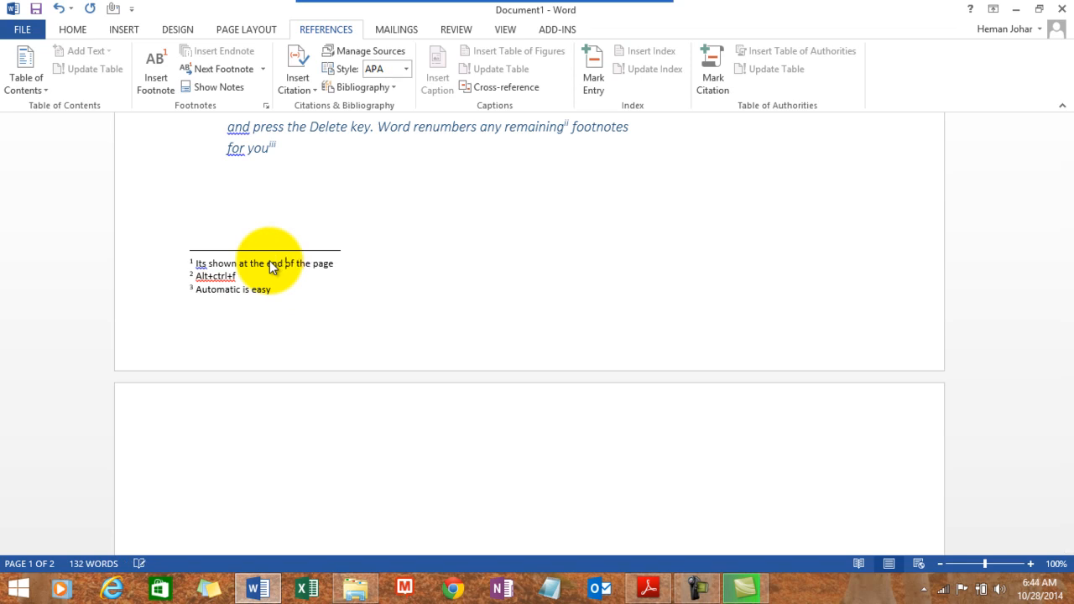
pyautogui.moveTo(443, 201)
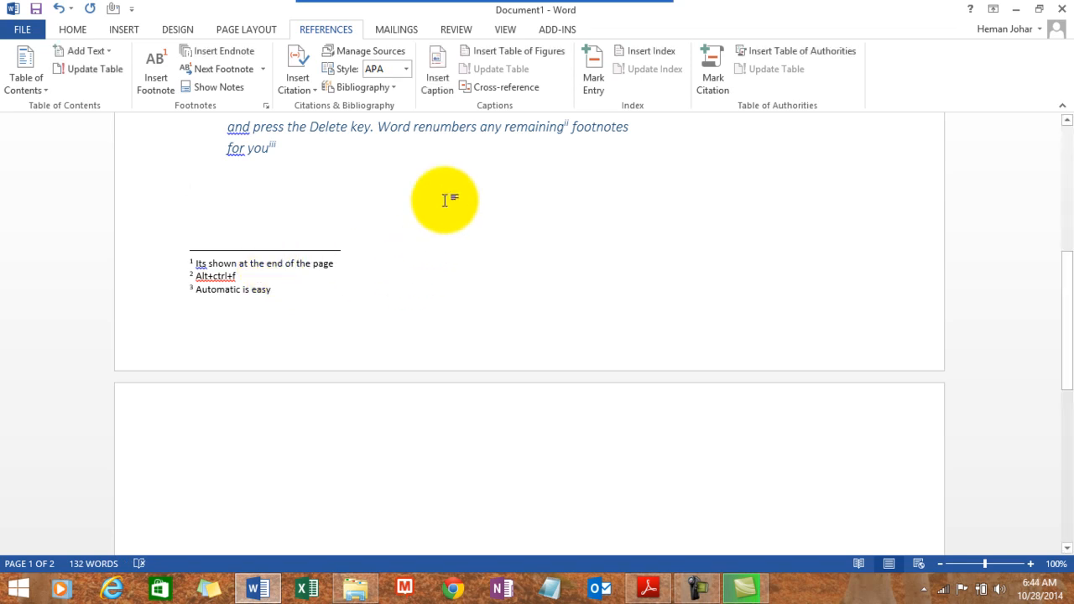
pyautogui.moveTo(1071, 283)
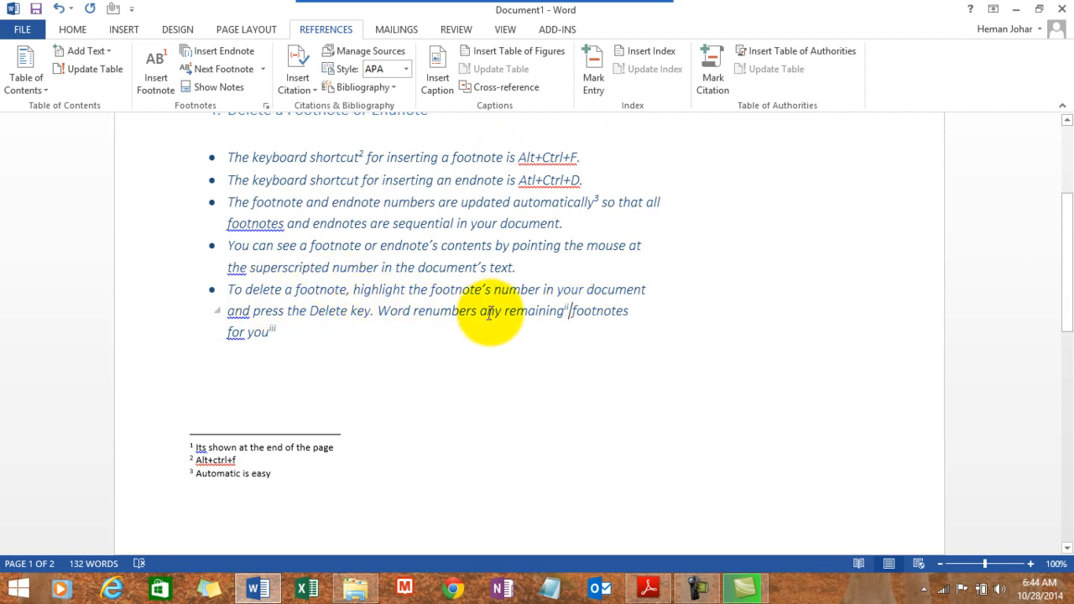
pyautogui.moveTo(383, 329)
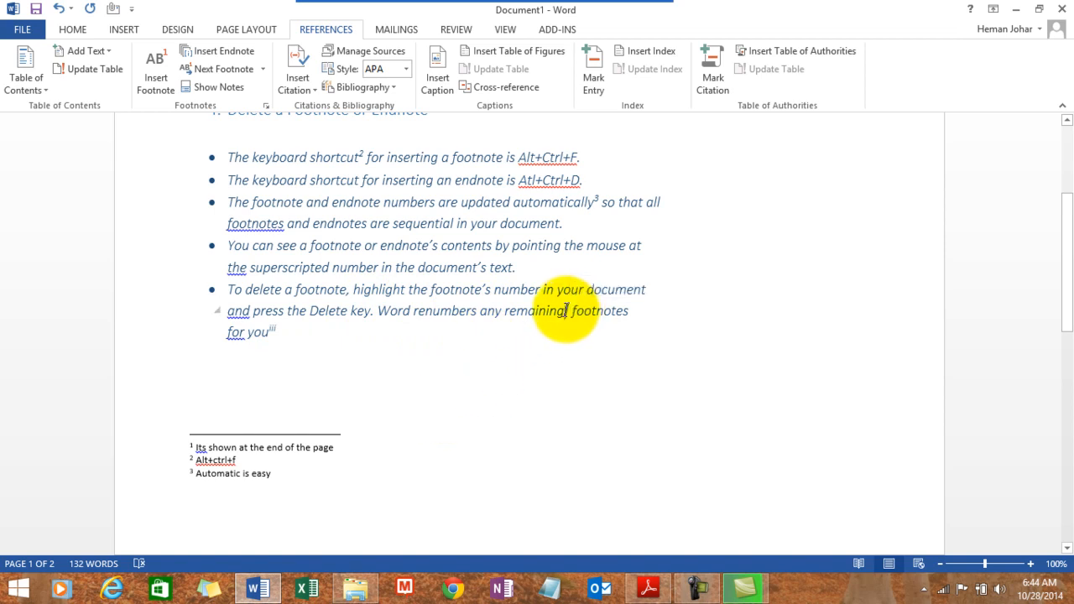
# Scroll down to confirm only 'Its shown at the end of the document' and 'Thank you' endnotes remain.
pyautogui.scroll(-3)
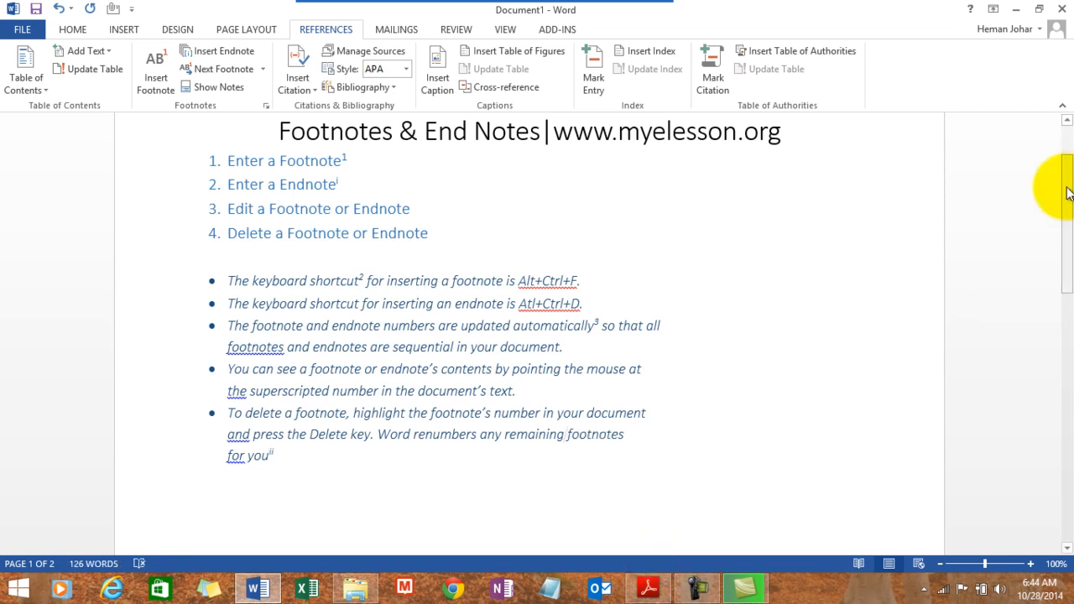
pyautogui.scroll(-3)
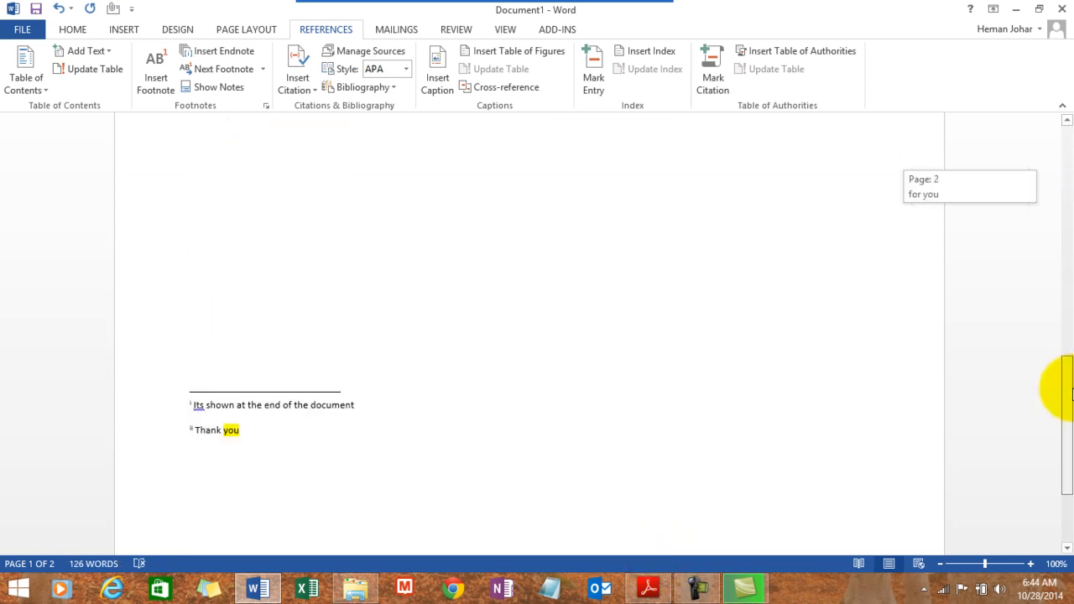